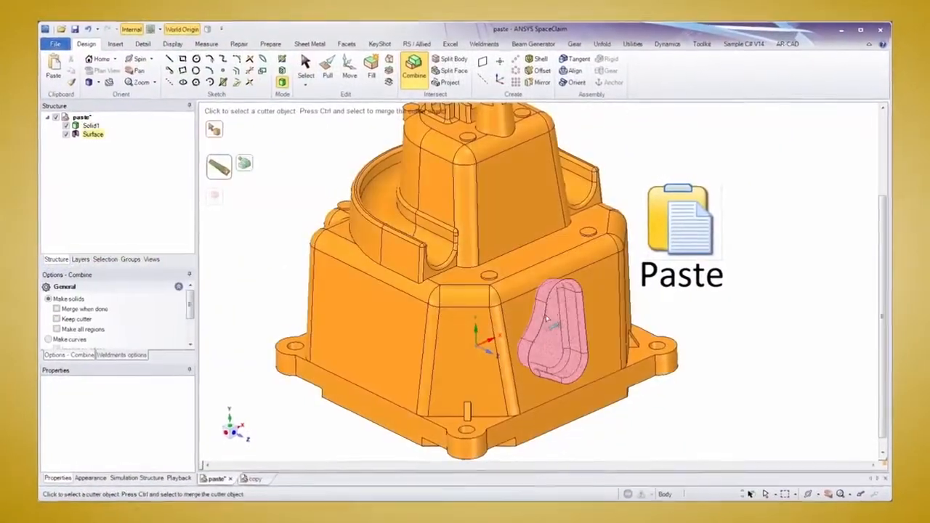
# - Start the Combine tool to join the pink cutter body with the orange housing
pyautogui.click(348, 70)
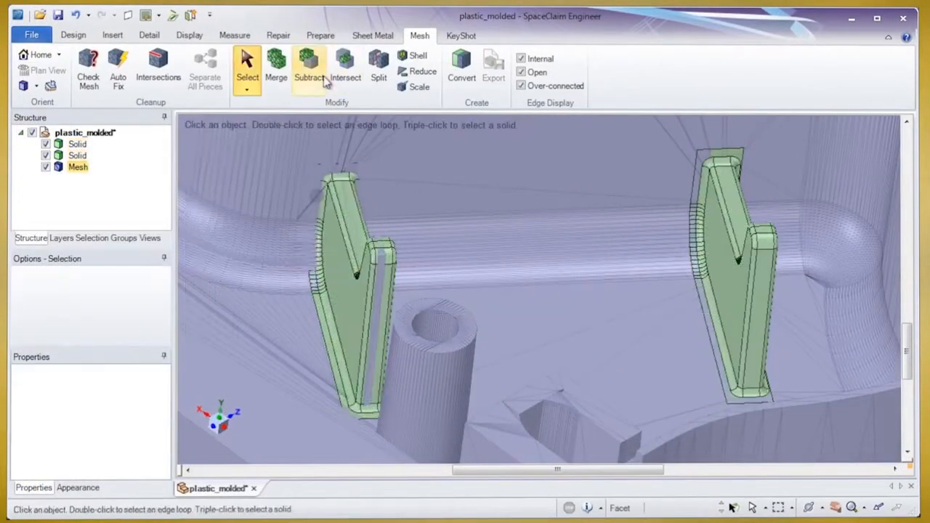
# - Start the Merge tool to fold the right rib solid into the plastic_molded mesh
pyautogui.click(276, 65)
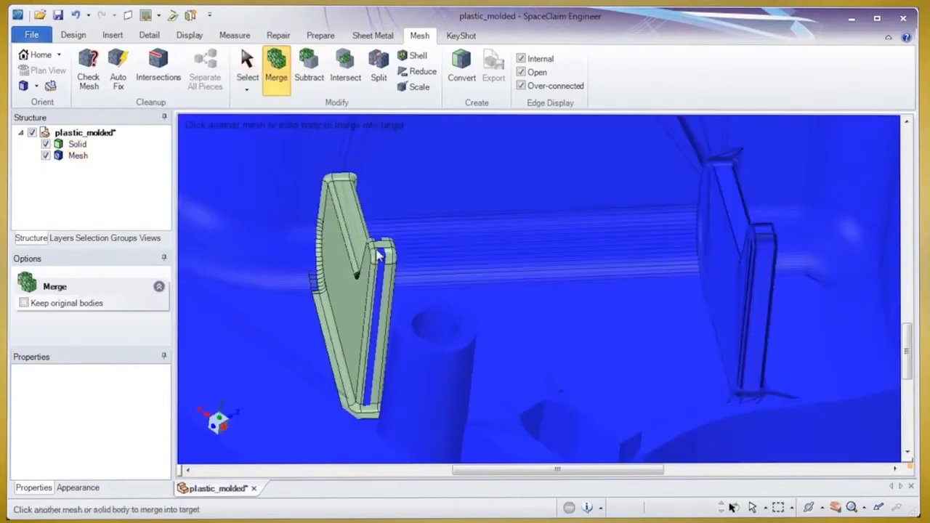